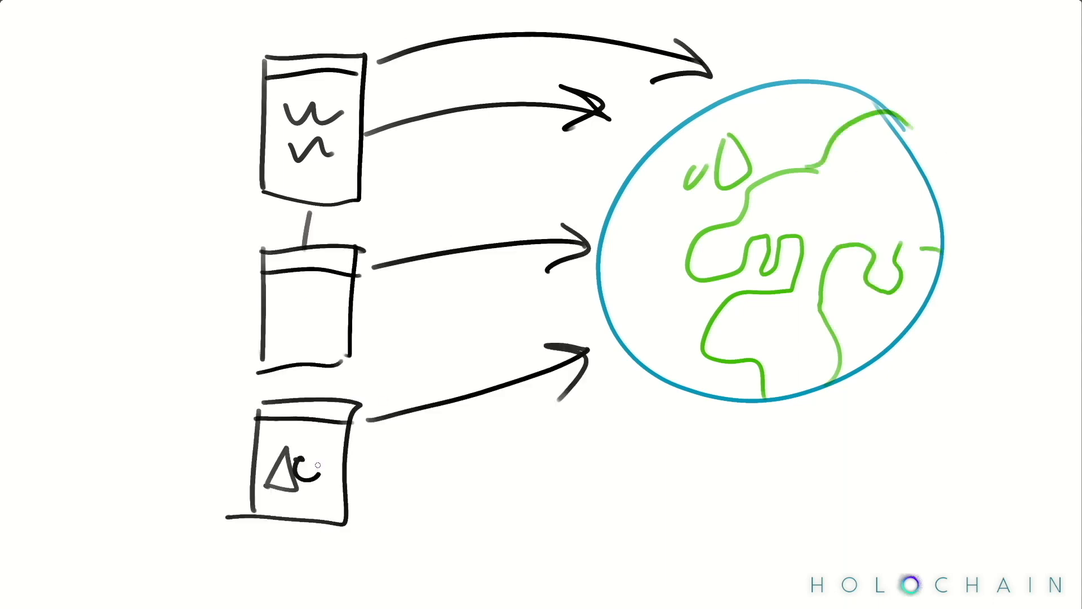
# Draw a symbol across the bottom red journal page.
pyautogui.moveTo(345, 476); pyautogui.dragTo(615, 415)
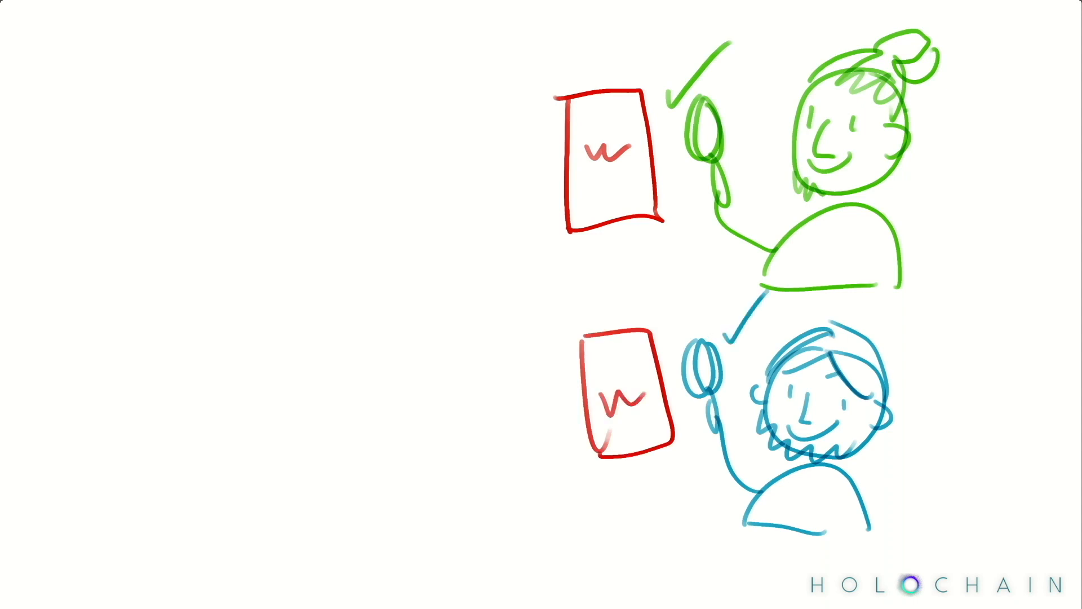
# Sketch a stroke near the top-right of the fresh canvas for the conversation scene.
pyautogui.moveTo(952, 124); pyautogui.dragTo(1009, 256)
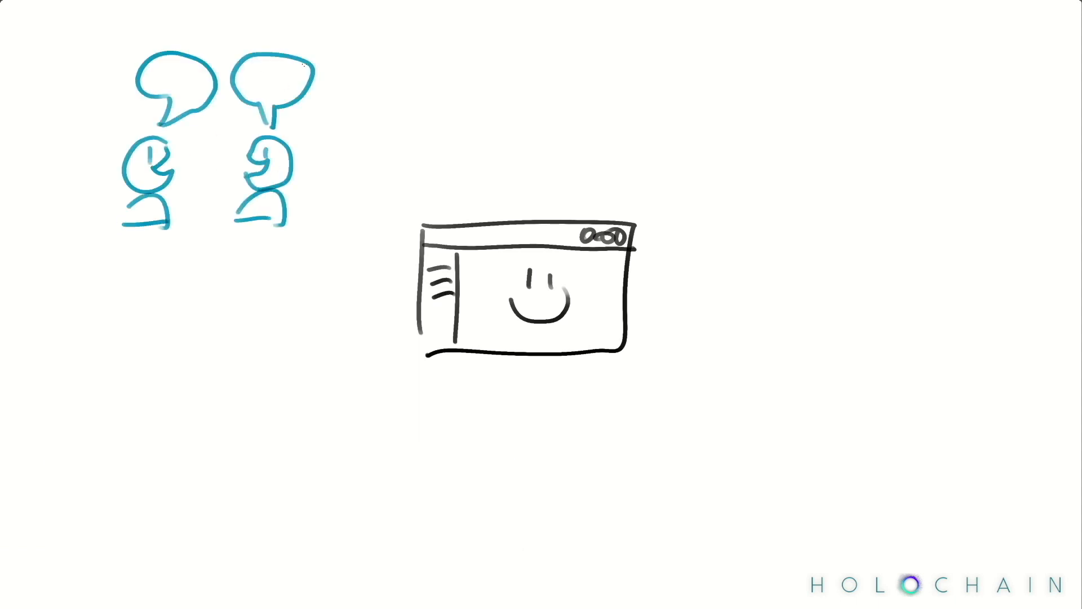
# Draw tall purple columns of stacked boxes above the smiley window, including the right-hand one.
pyautogui.moveTo(447, 37); pyautogui.dragTo(500, 181)
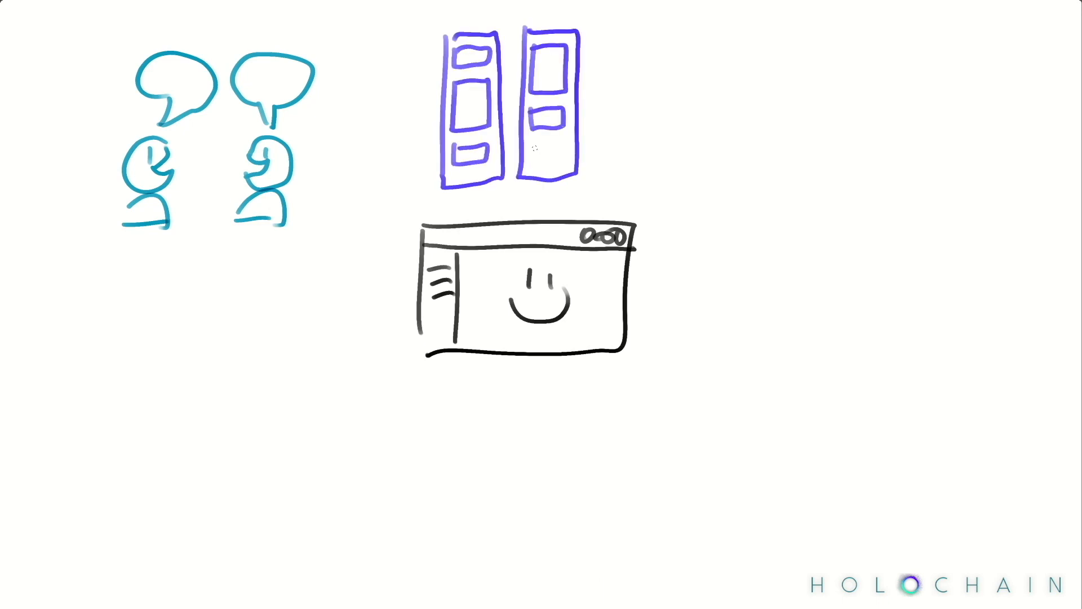
pyautogui.moveTo(594, 42); pyautogui.dragTo(625, 173)
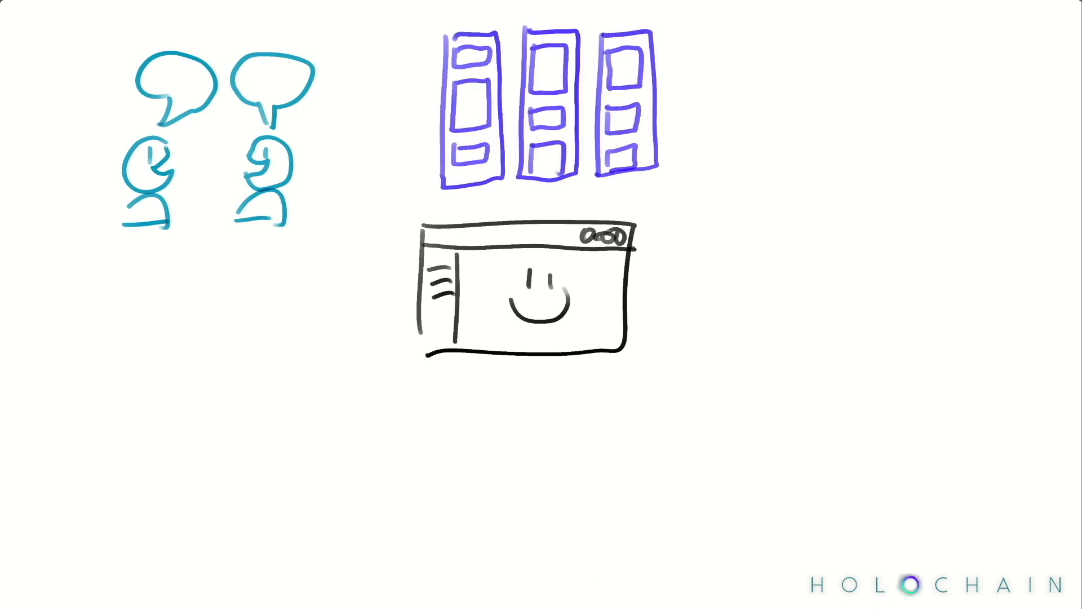